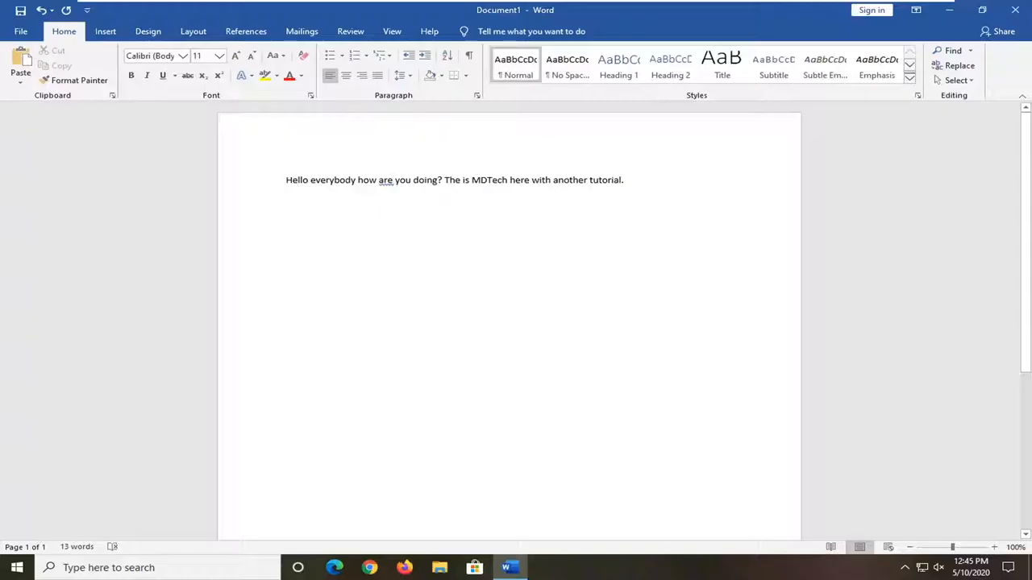
# Overtype the second sentence so it reads 'Something something Tech', then go to the File page
pyautogui.click(393, 180)
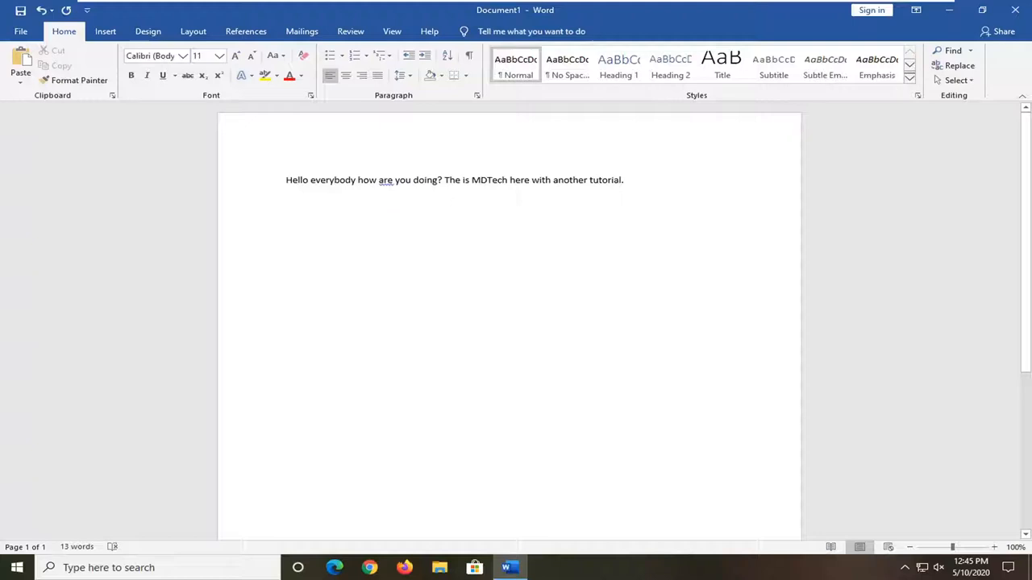
pyautogui.write('Something something')
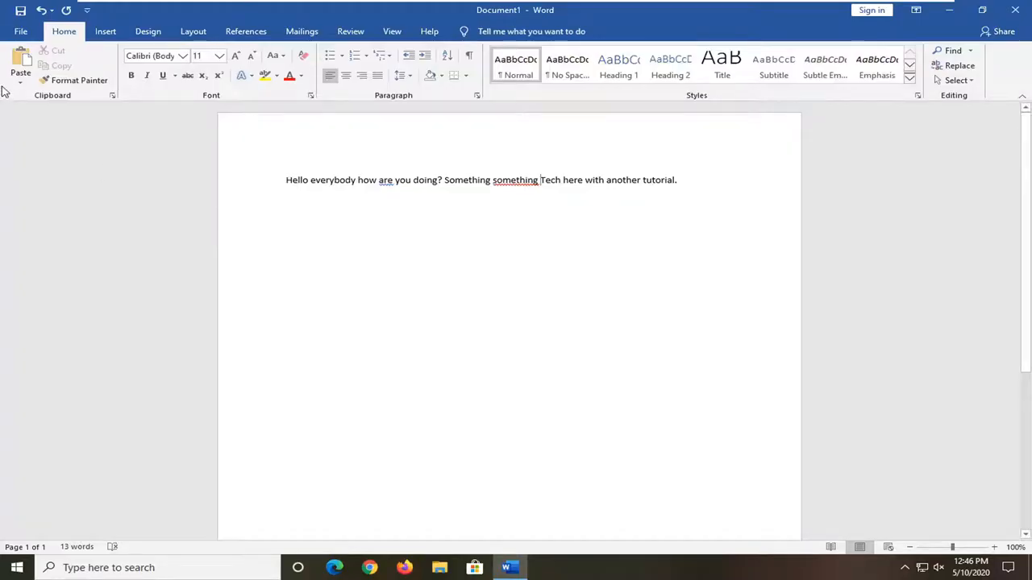
pyautogui.click(21, 31)
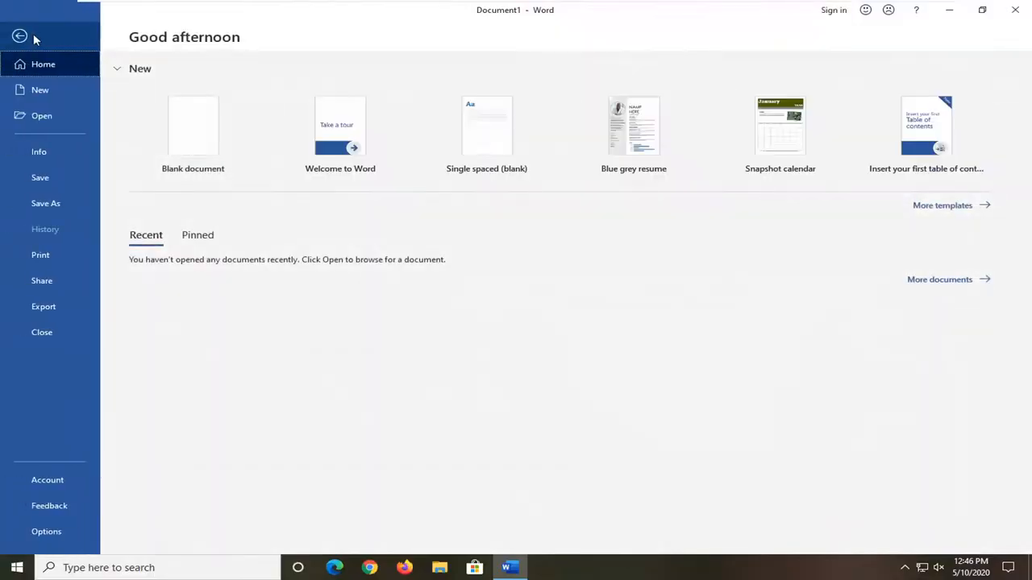
# Uncheck 'Use the Insert key to control overtype mode' in Advanced options, then return to the document
pyautogui.click(46, 532)
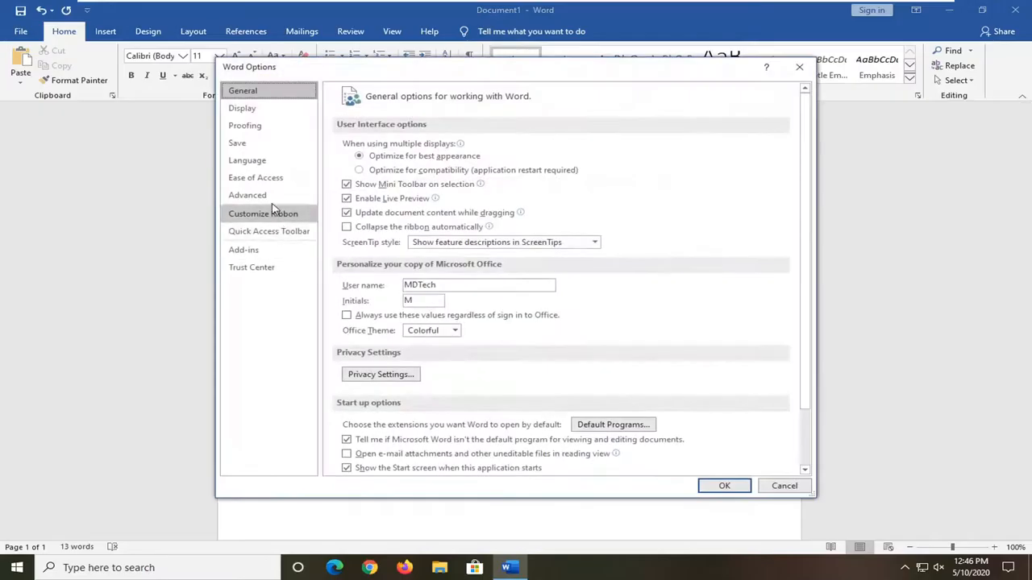
pyautogui.click(248, 195)
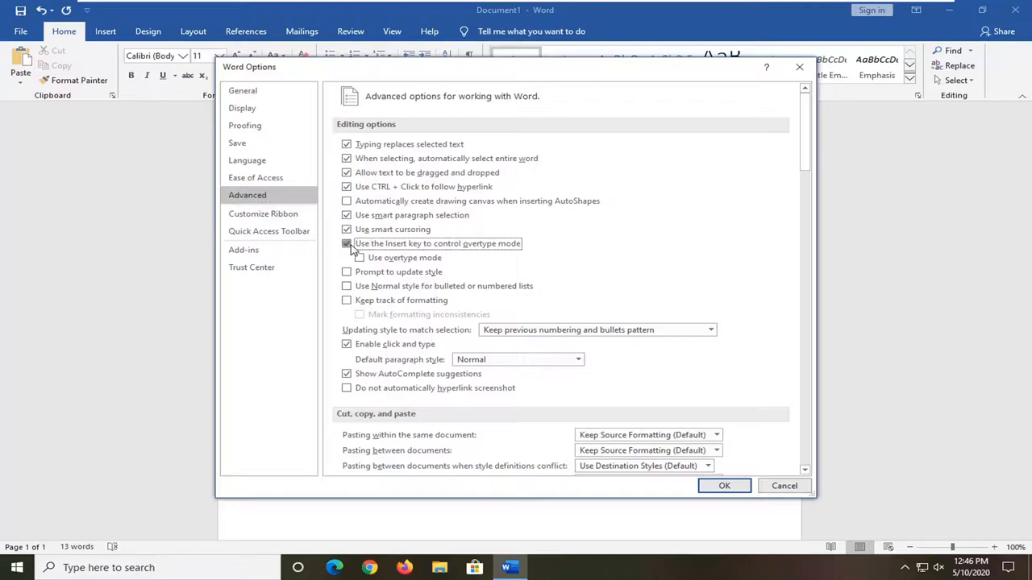
pyautogui.click(347, 244)
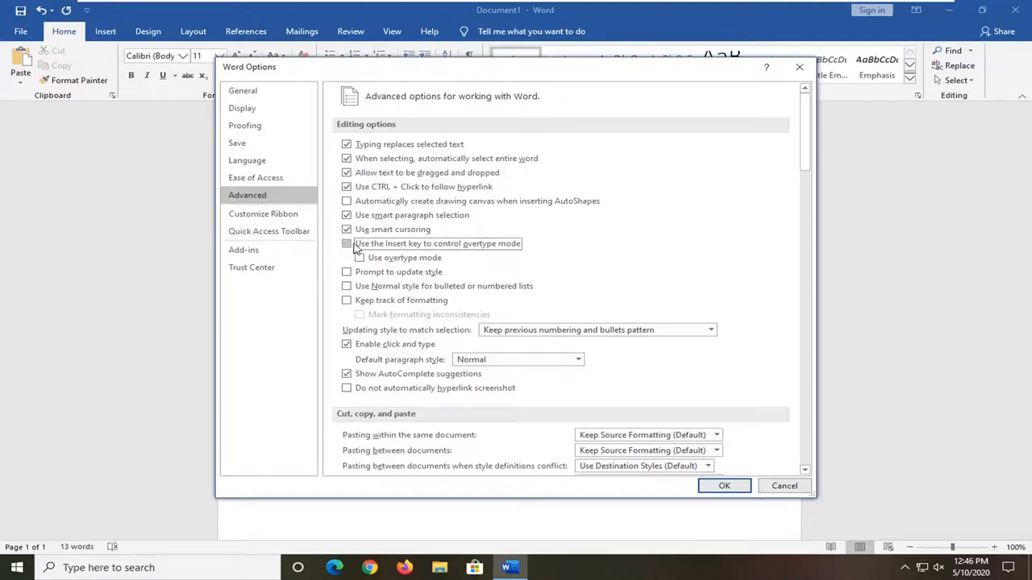
pyautogui.click(723, 486)
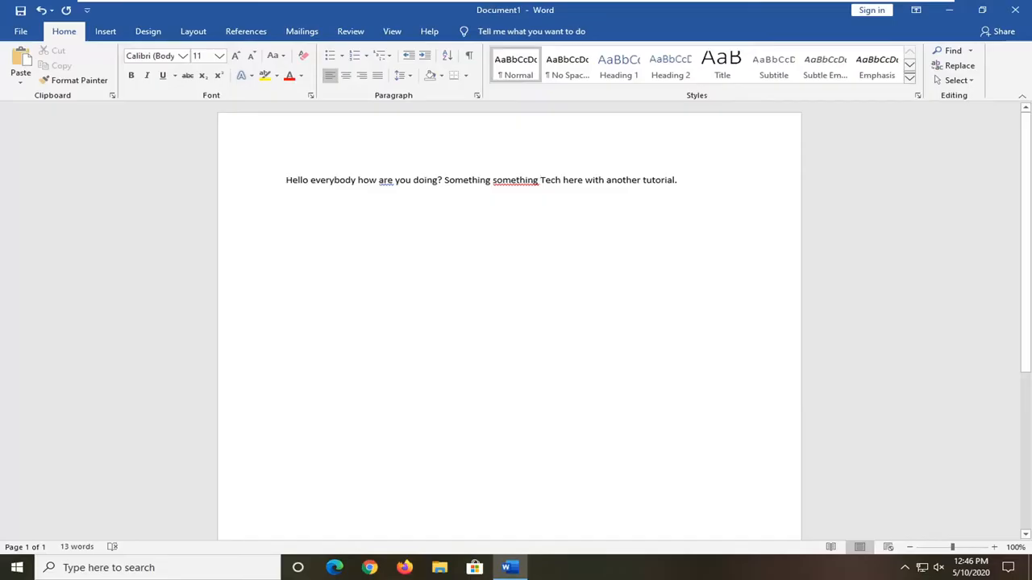
pyautogui.click(540, 180)
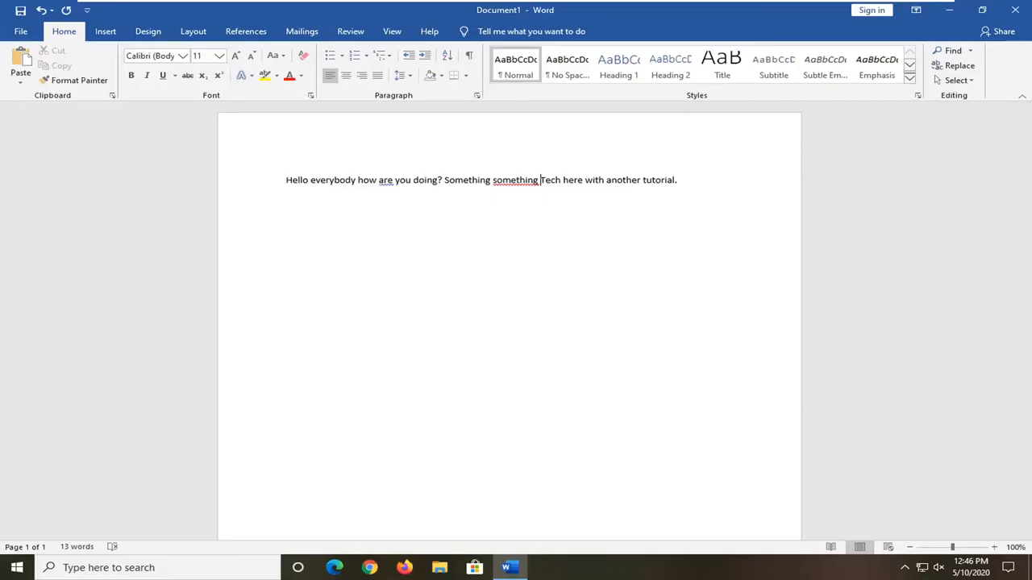